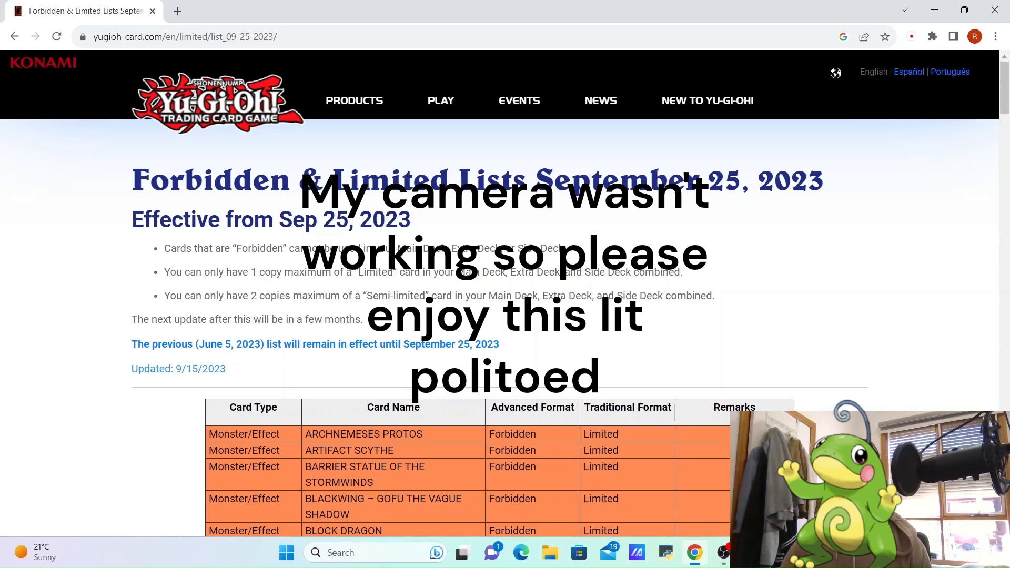
pyautogui.scroll(-3)
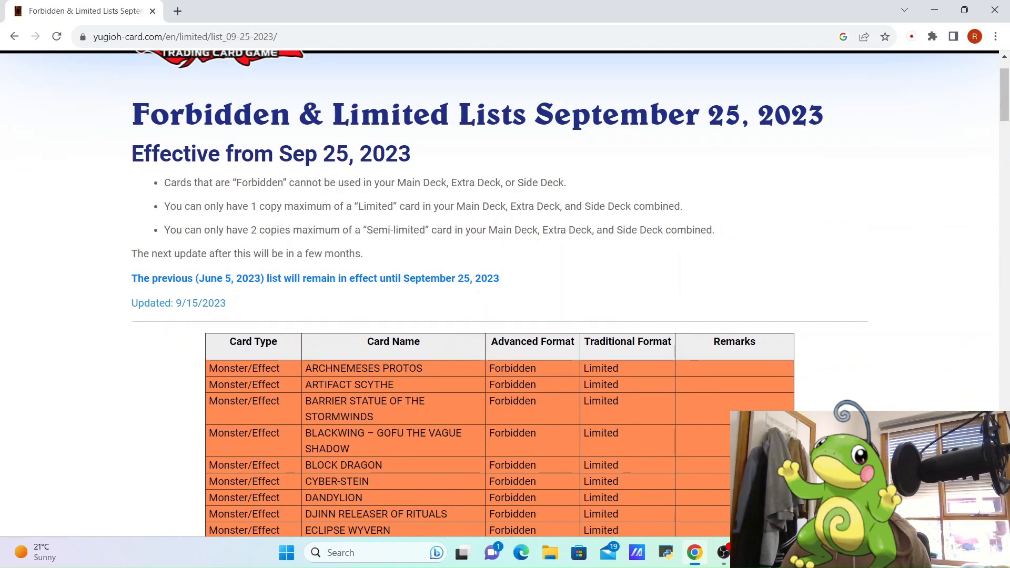
pyautogui.scroll(-3)
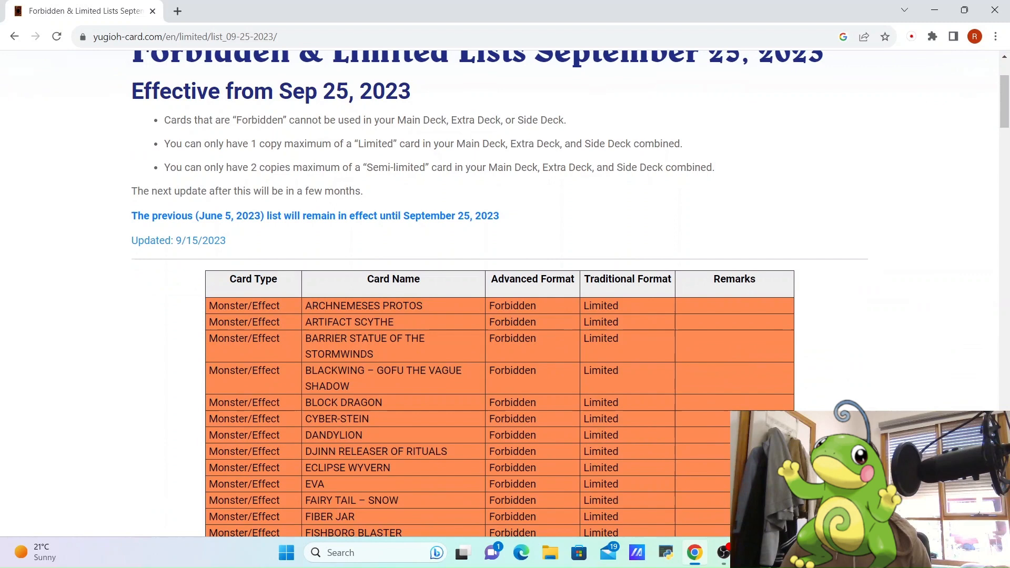
pyautogui.scroll(-3)
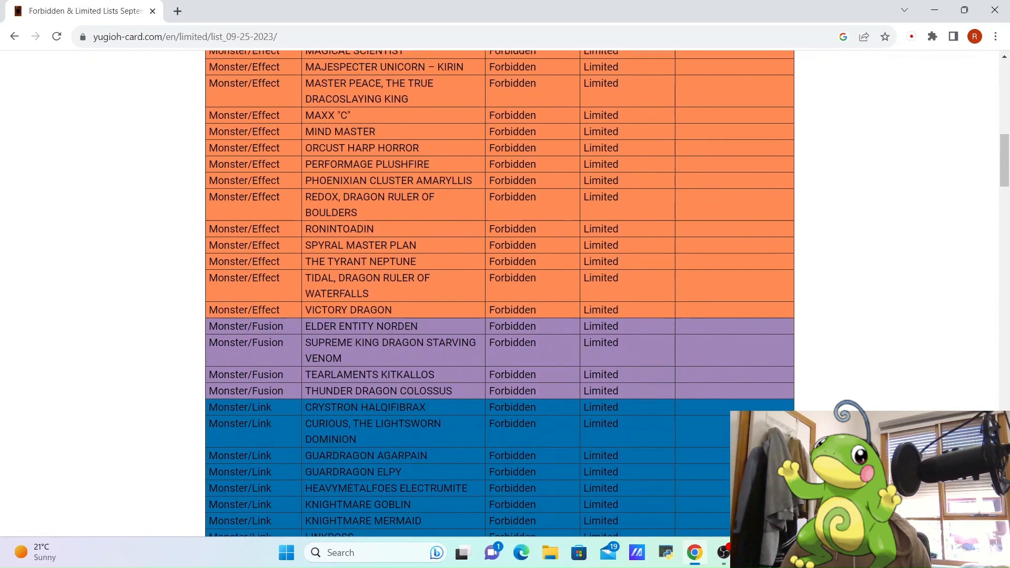
pyautogui.scroll(-3)
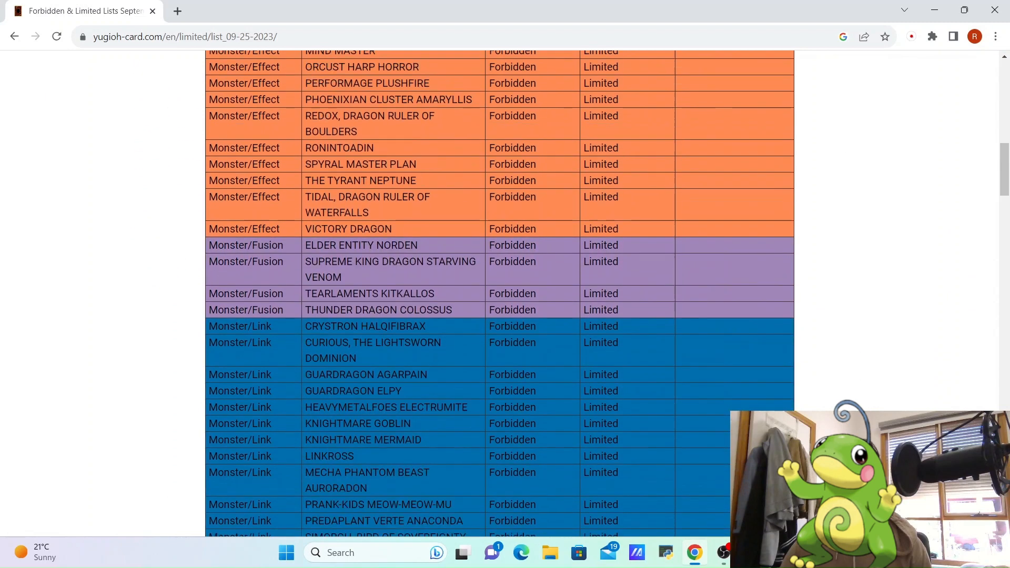
pyautogui.scroll(-3)
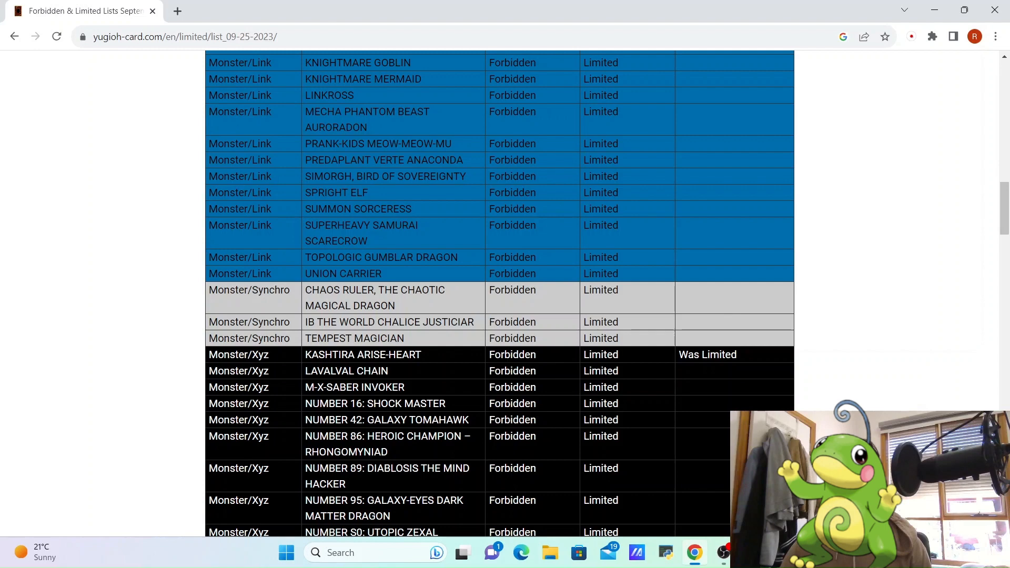
pyautogui.scroll(-3)
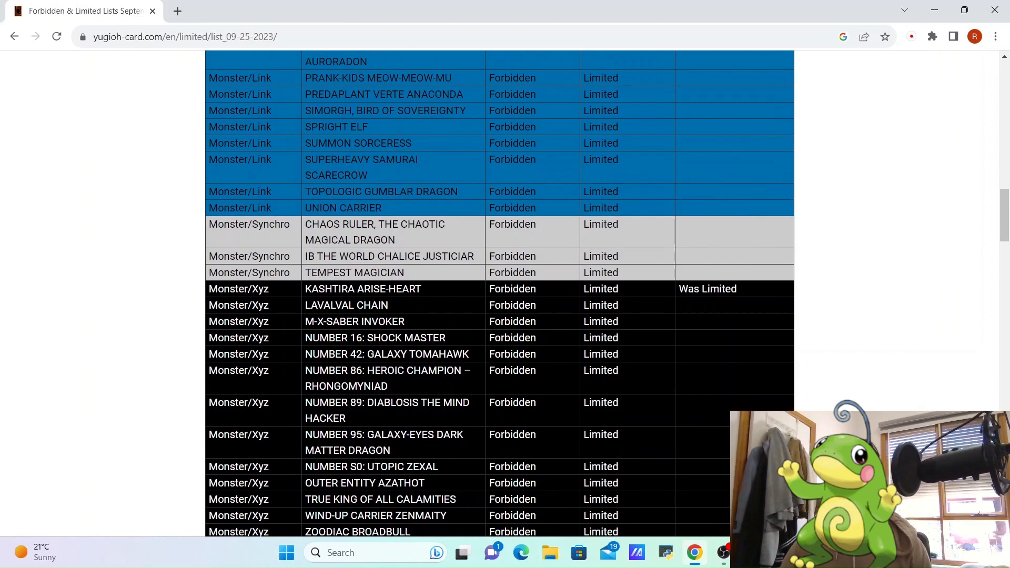
pyautogui.scroll(-3)
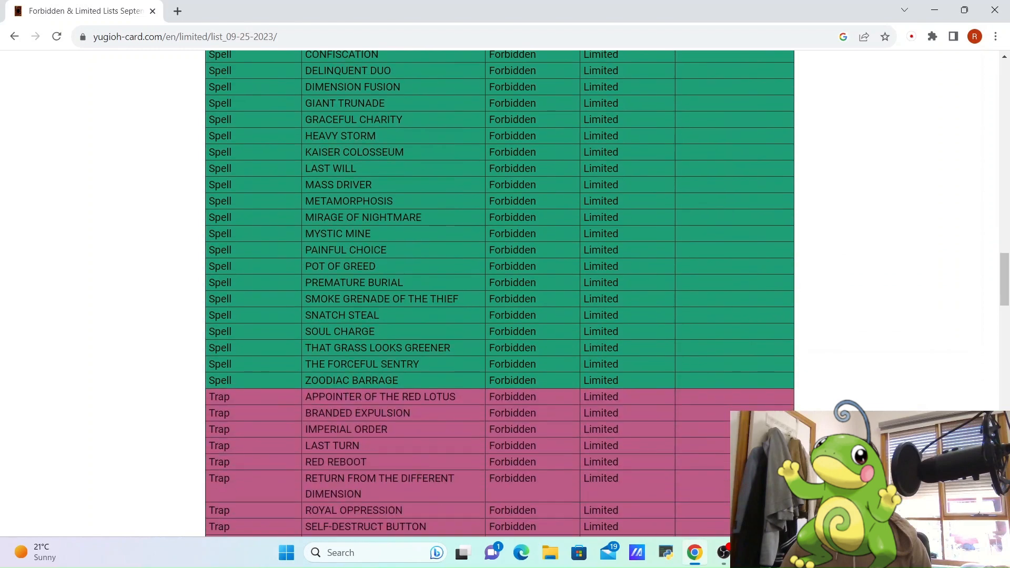
pyautogui.scroll(-3)
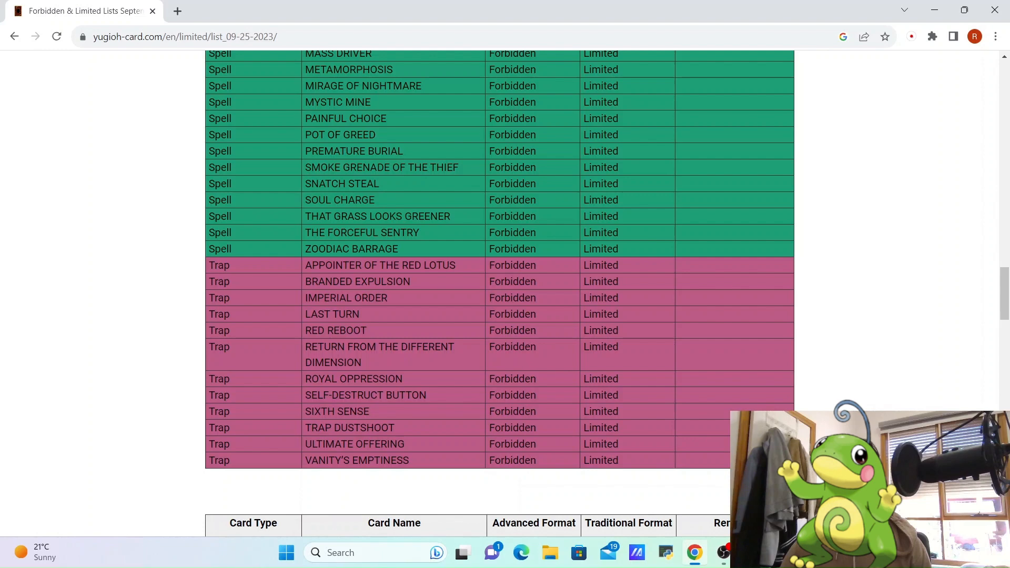
pyautogui.scroll(-3)
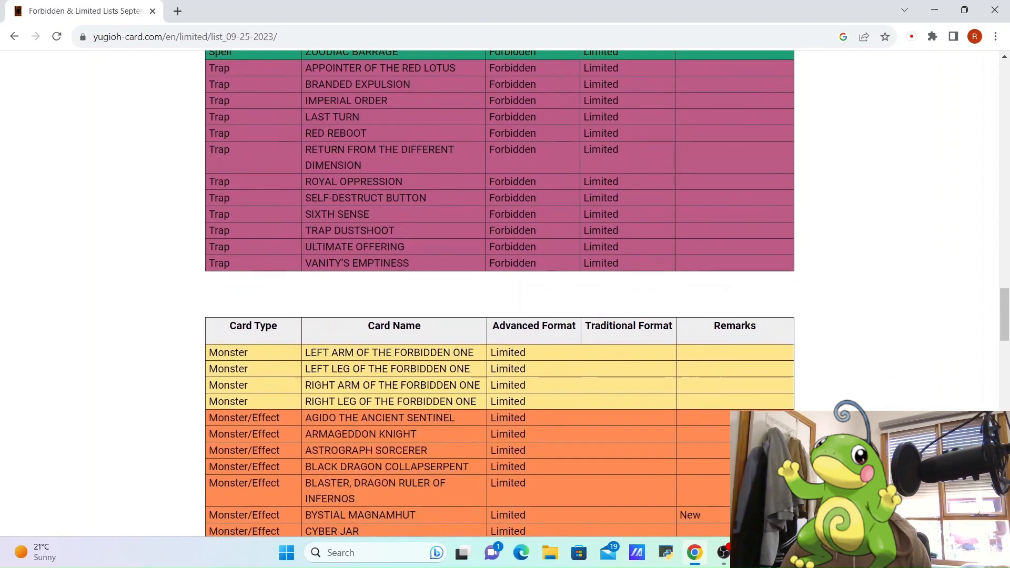
pyautogui.scroll(-3)
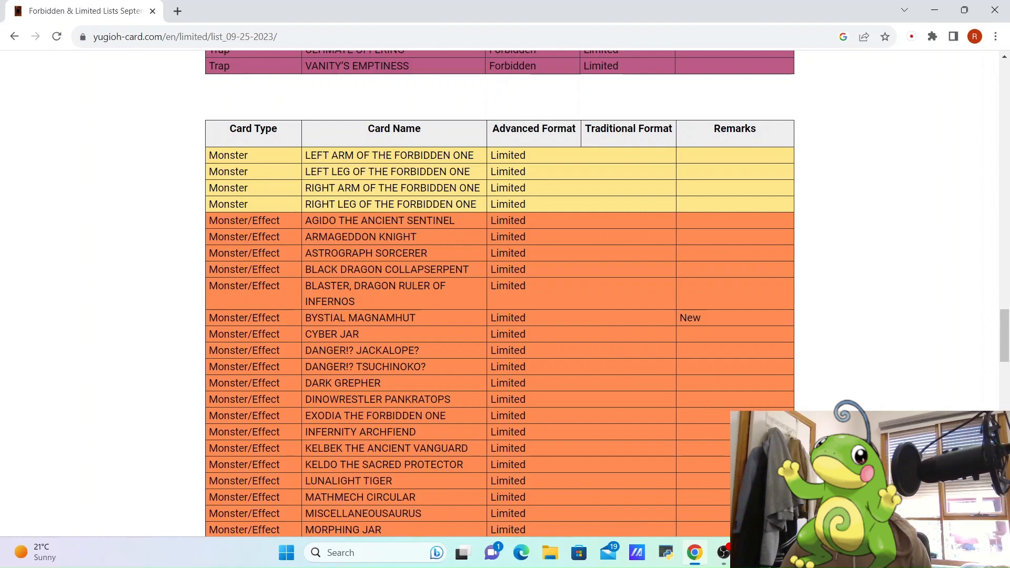
pyautogui.scroll(3)
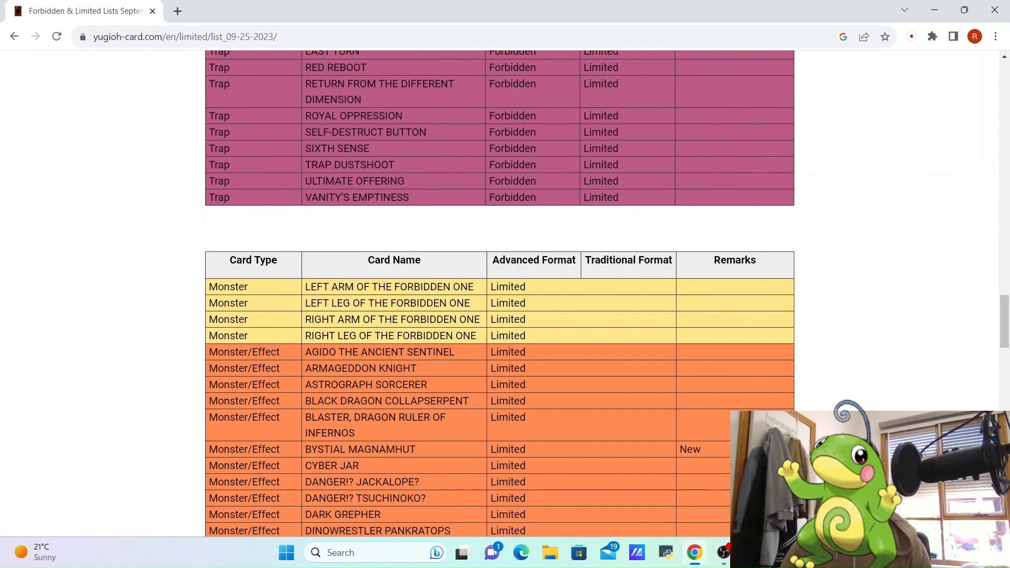
pyautogui.scroll(-3)
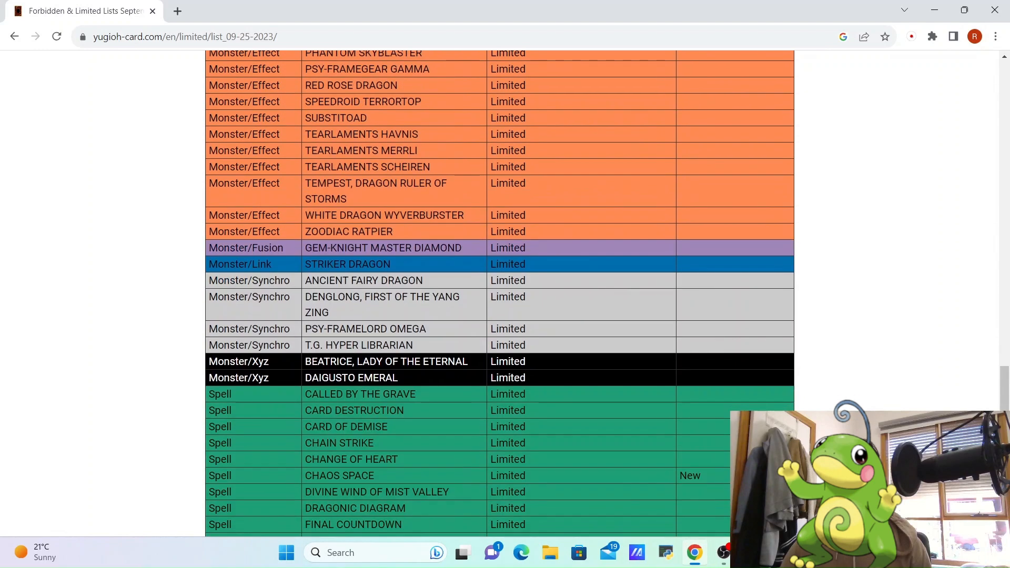
pyautogui.scroll(-3)
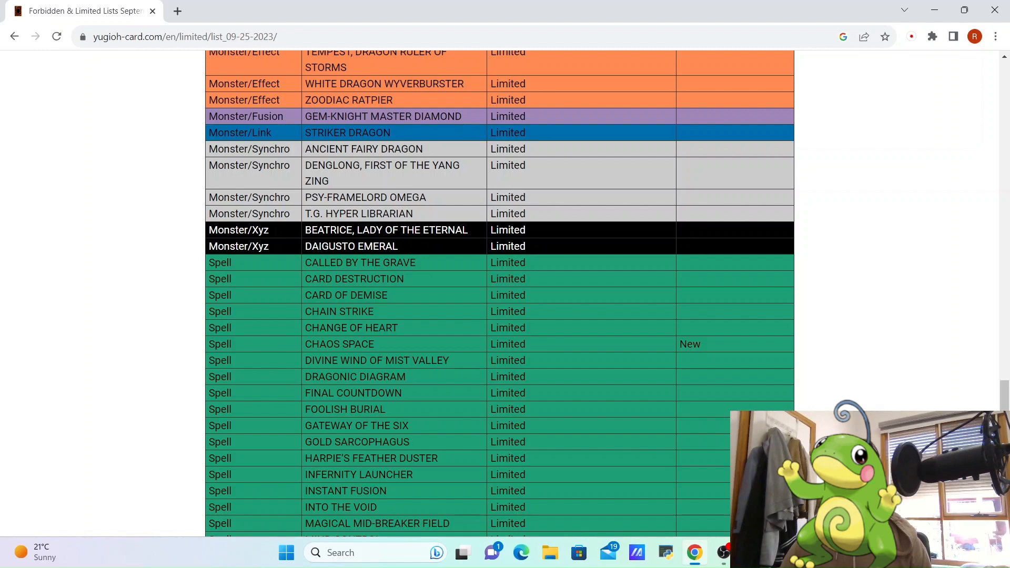
pyautogui.scroll(-3)
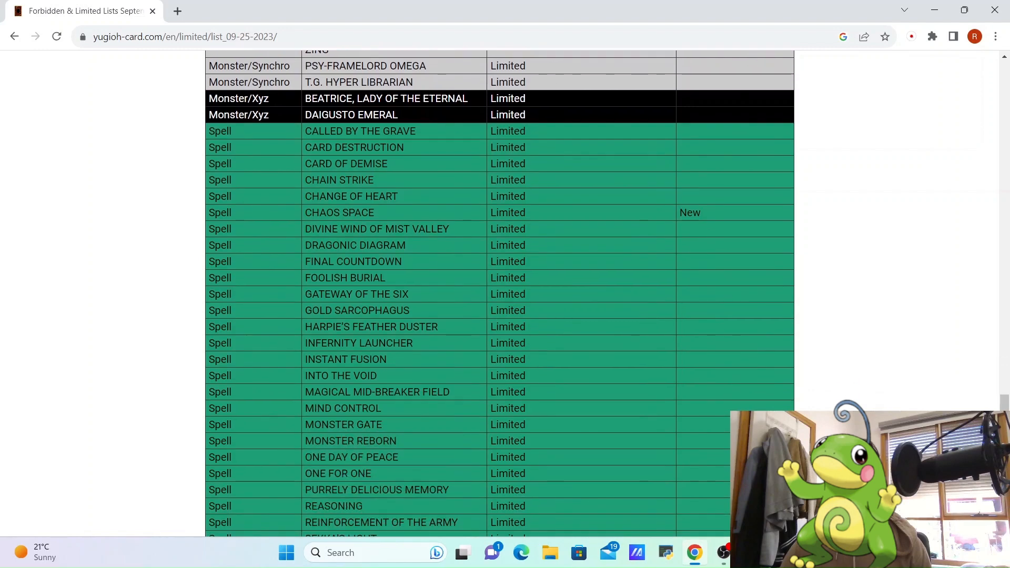
pyautogui.scroll(-3)
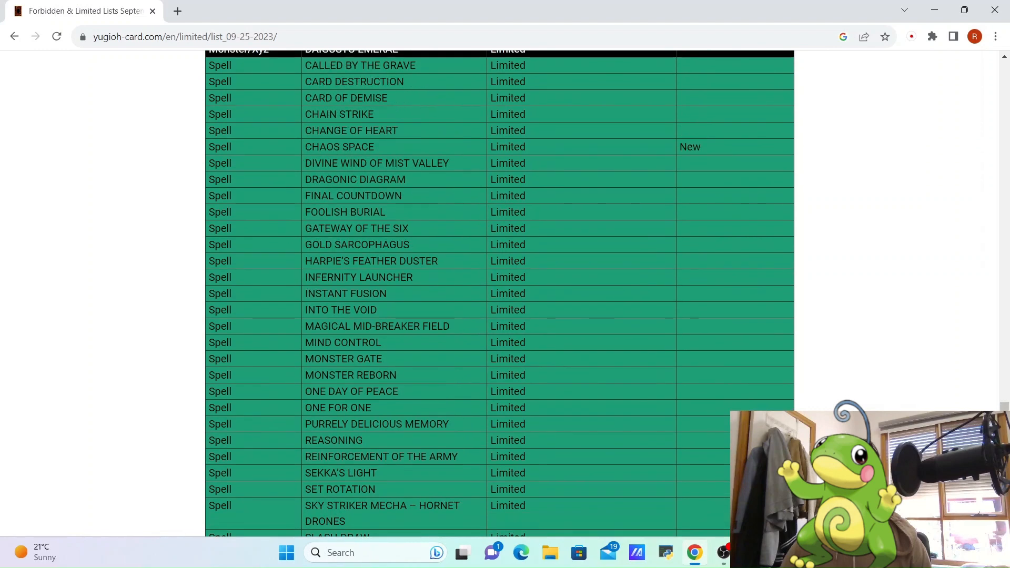
pyautogui.scroll(-3)
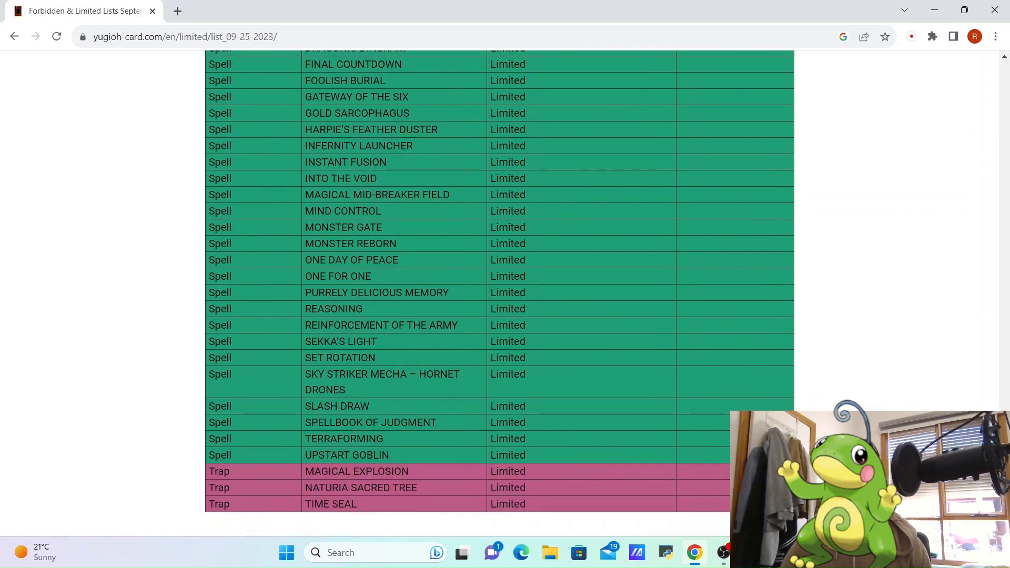
pyautogui.scroll(3)
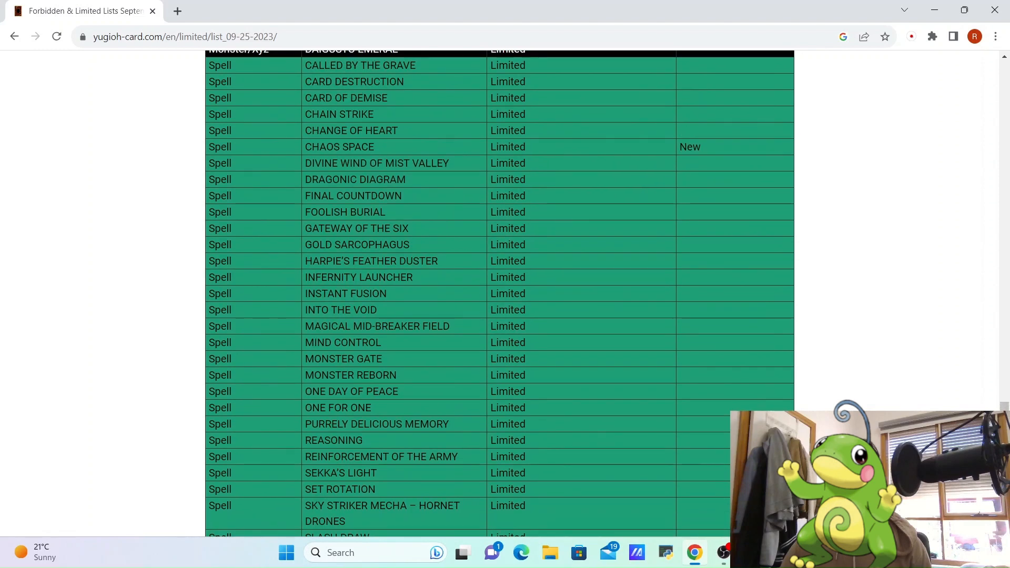
pyautogui.scroll(-3)
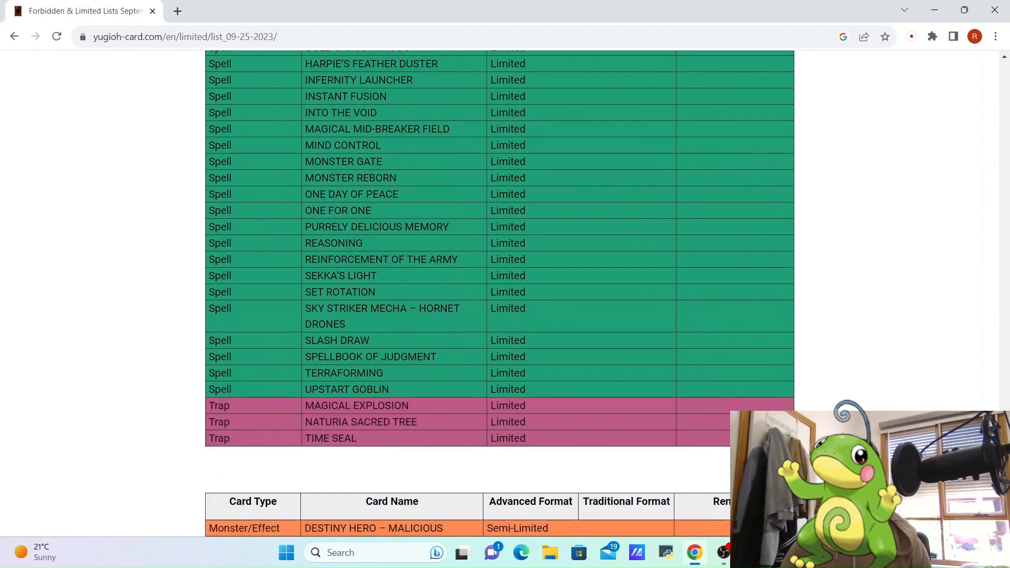
pyautogui.scroll(-3)
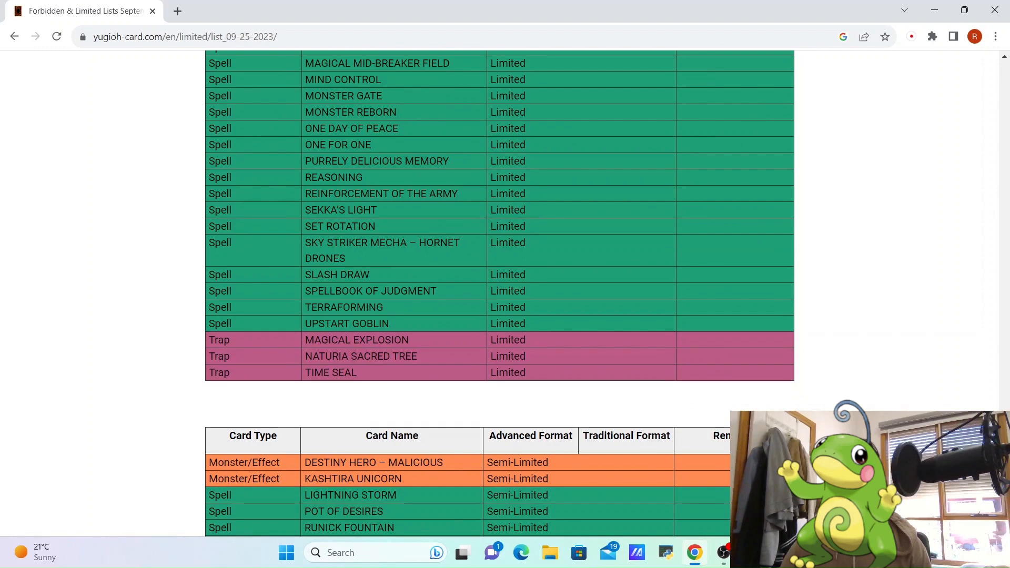
pyautogui.scroll(-3)
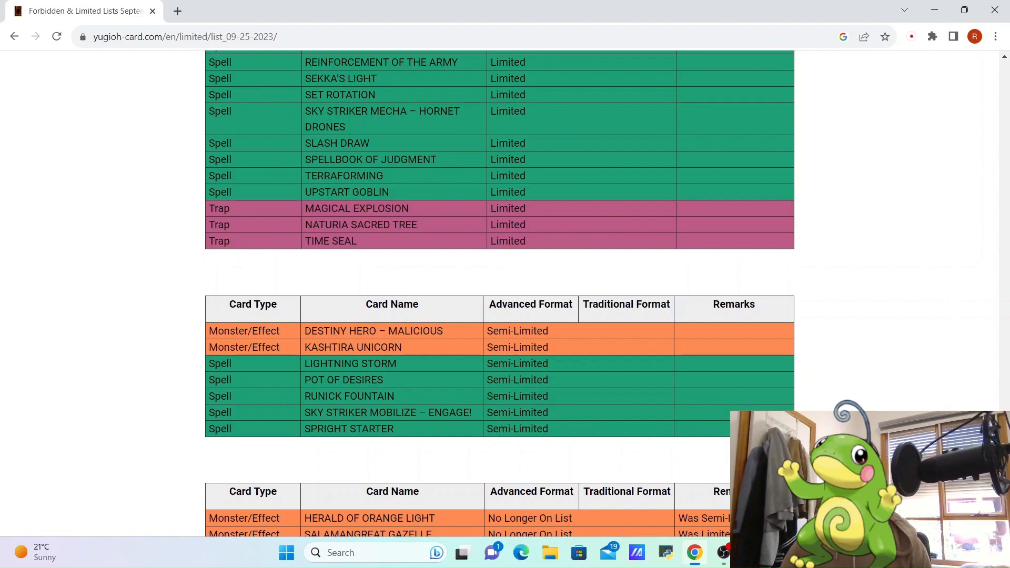
pyautogui.scroll(-3)
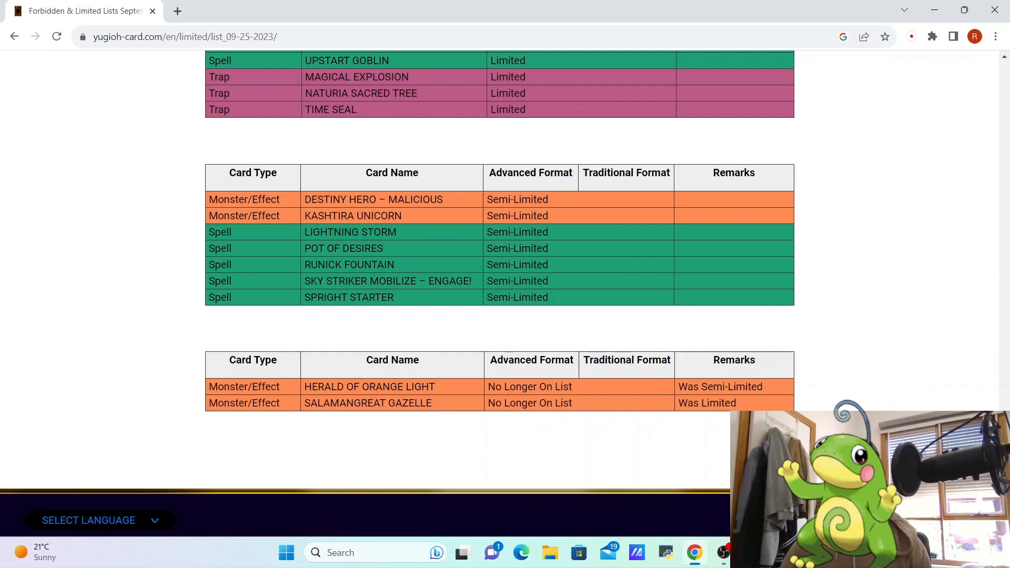
pyautogui.scroll(3)
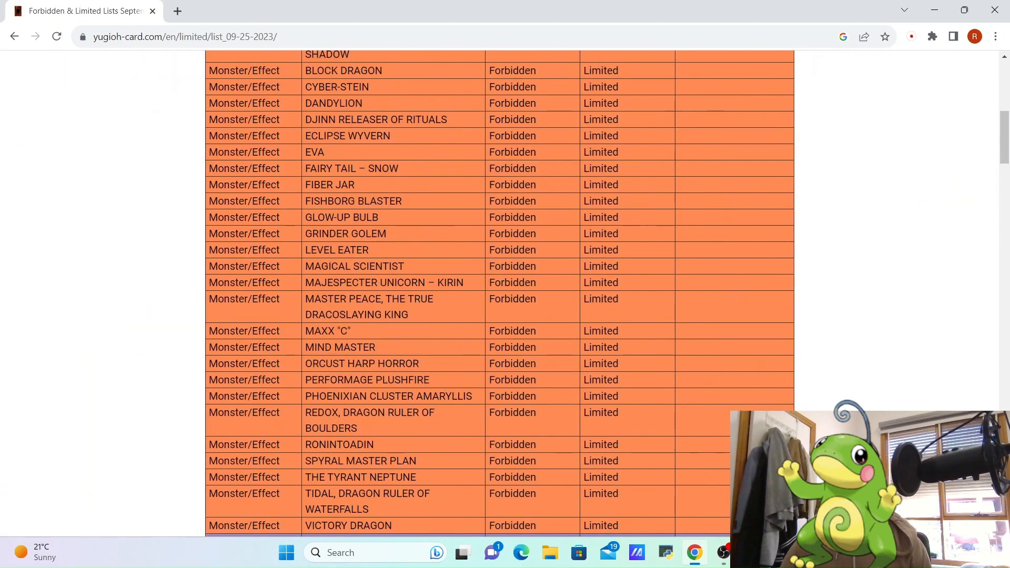
pyautogui.scroll(-3)
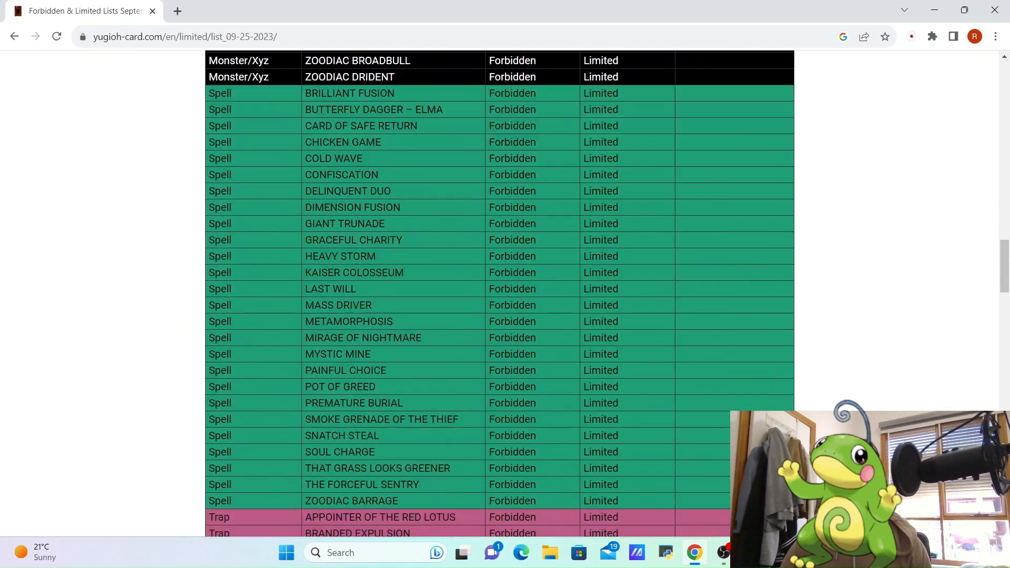
pyautogui.scroll(-3)
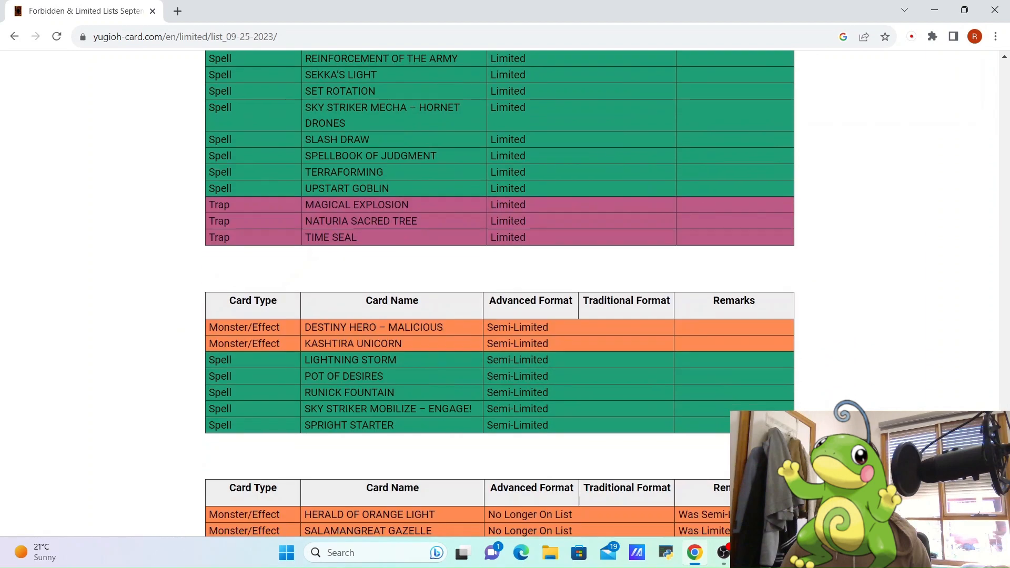
pyautogui.scroll(-3)
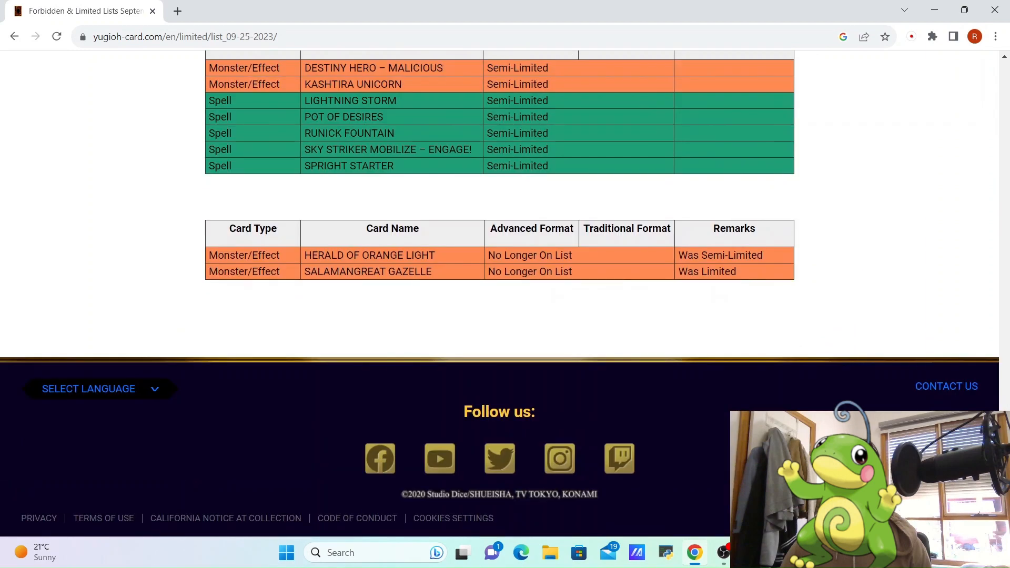